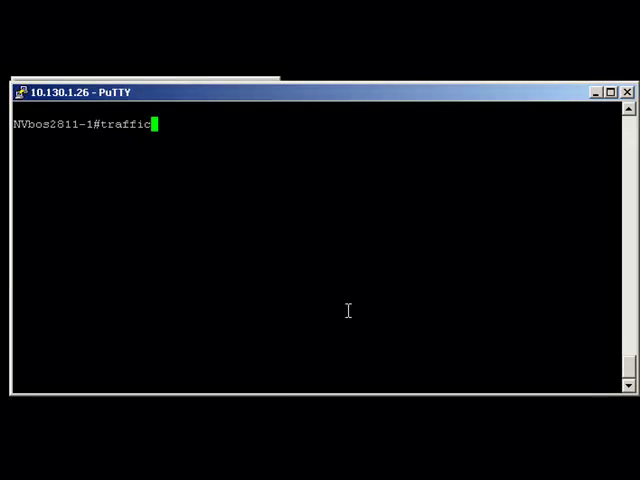
{"action": "mouse_move", "coordinate": [289, 387]}
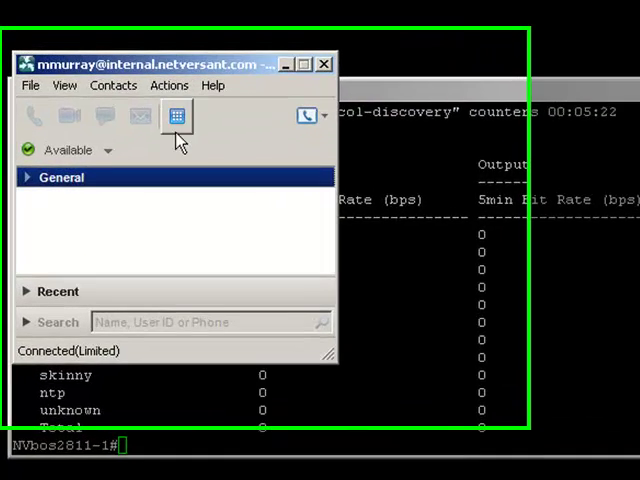
Place a test call from Cisco IP Communicator's dial pad to generate RTP traffic.
{"action": "left_click", "coordinate": [177, 117]}
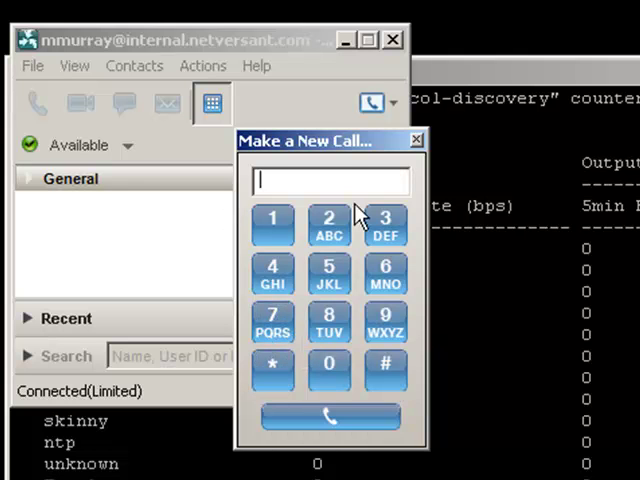
{"action": "left_click", "coordinate": [416, 138]}
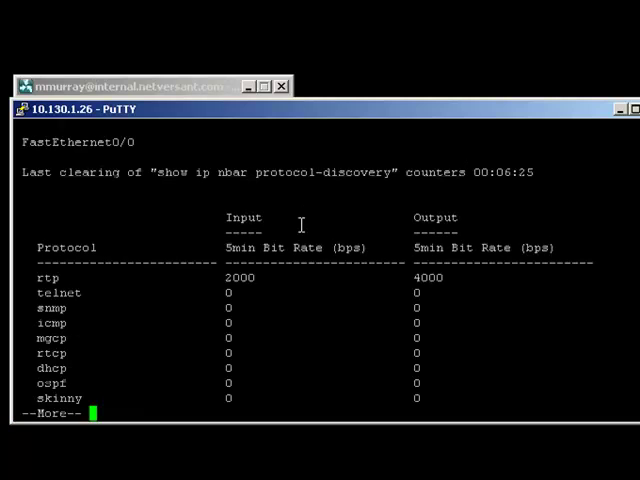
Page through four screens of running config and protocol-discovery output to the prompt.
{"action": "key", "text": "space"}
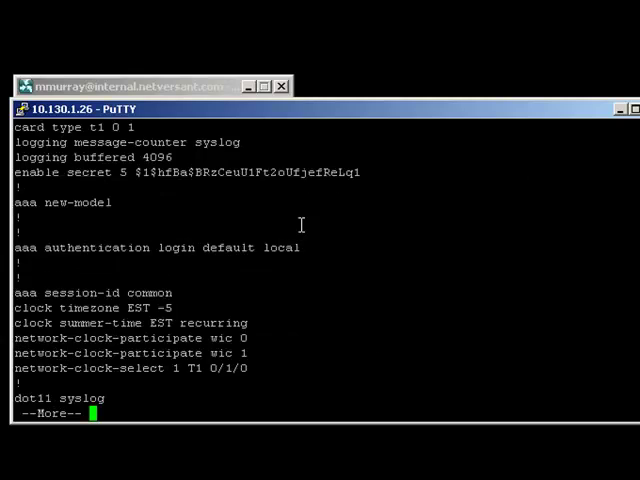
{"action": "key", "text": "space"}
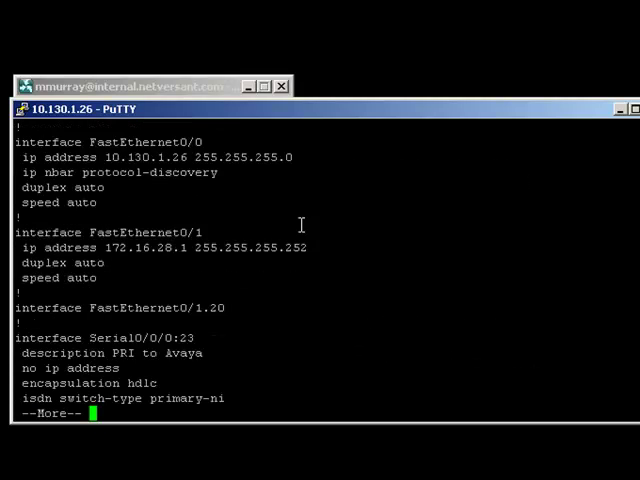
{"action": "key", "text": "space"}
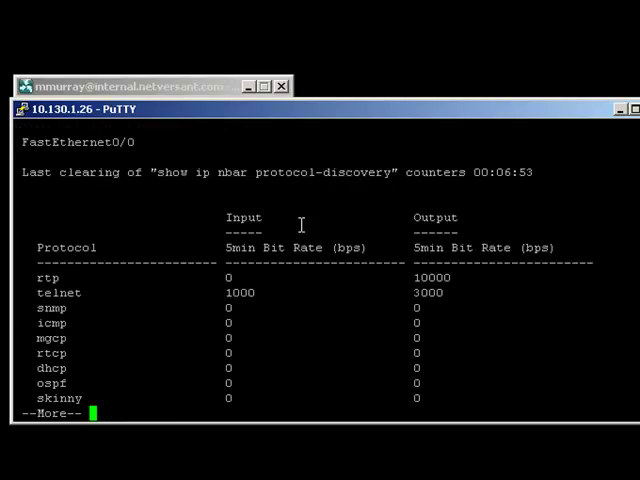
{"action": "key", "text": "Space"}
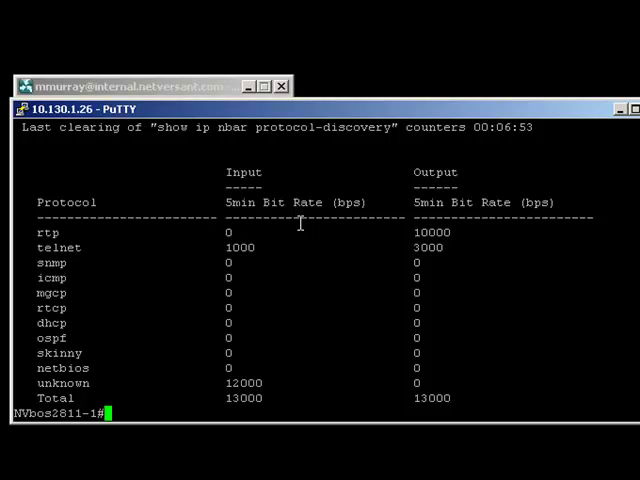
{"action": "mouse_move", "coordinate": [292, 131]}
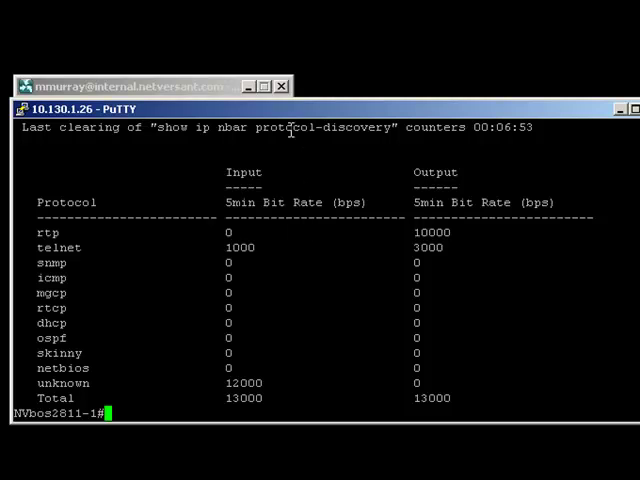
{"action": "mouse_move", "coordinate": [258, 127]}
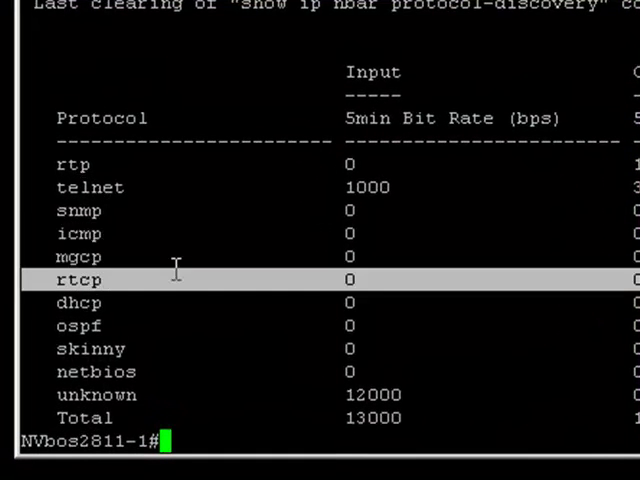
{"action": "mouse_move", "coordinate": [192, 372]}
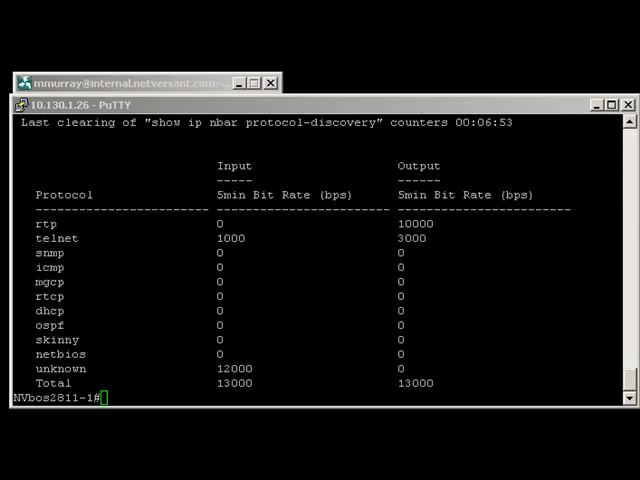
{"action": "mouse_move", "coordinate": [287, 309]}
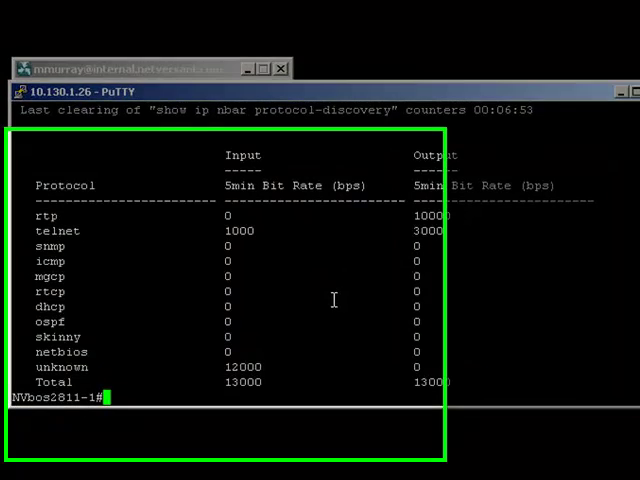
Apply 'ip nbar protocol-discovery' on interface fa0/0 in conf t, then exit with Ctrl+Z.
{"action": "type", "text": "conf t"}
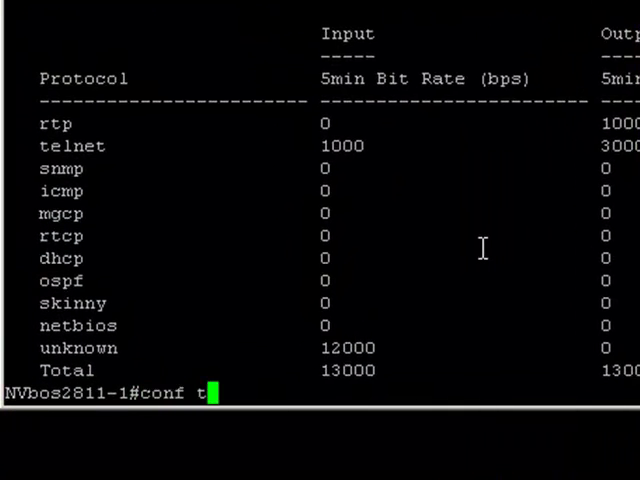
{"action": "type", "text": "int"}
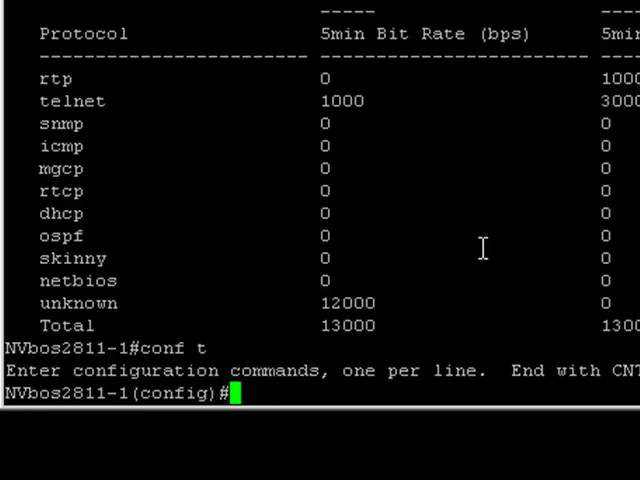
{"action": "type", "text": "int fa0/0"}
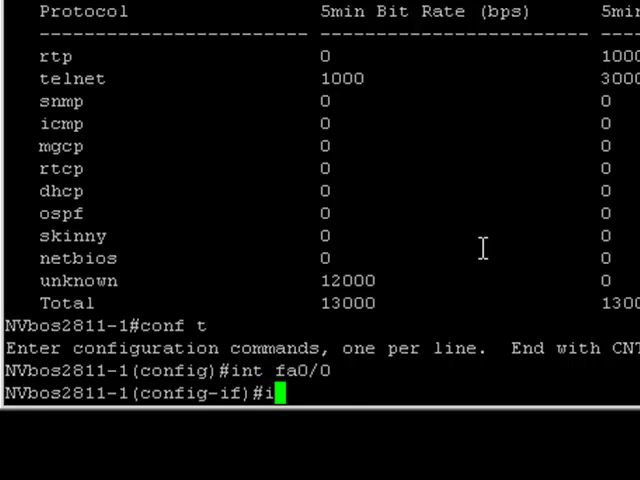
{"action": "type", "text": "p nbar pr"}
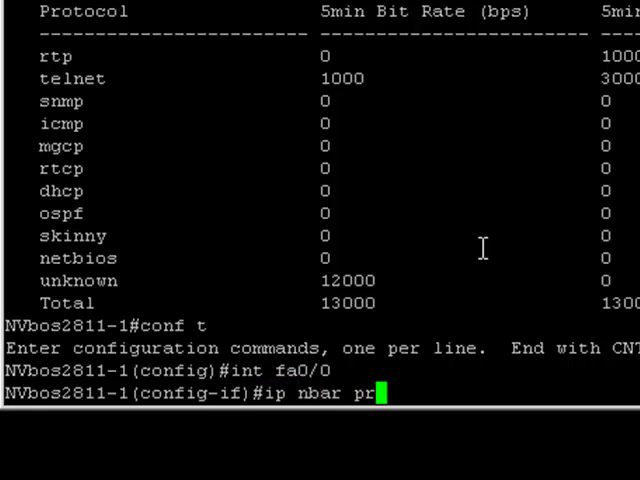
{"action": "key", "text": "enter"}
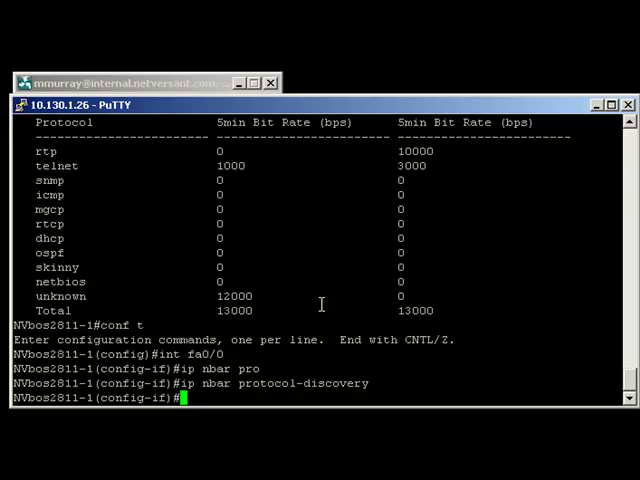
{"action": "key", "text": "ctrl+z"}
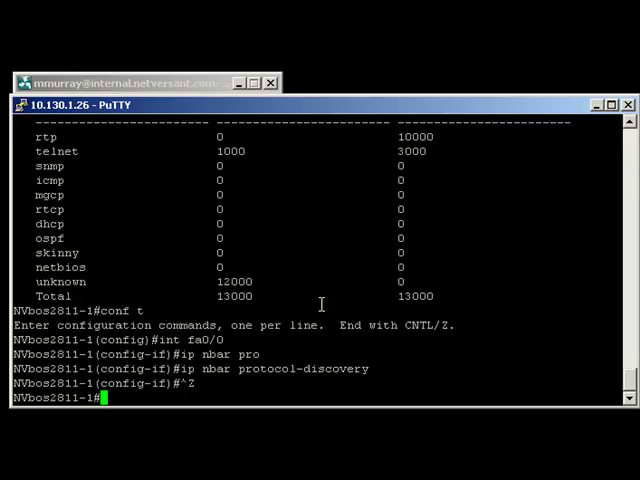
Run 'show ip nbar protocol-discovery stats bit-rate top-n 5', using '?' help.
{"action": "type", "text": "show ip nbar protocol-discovery"}
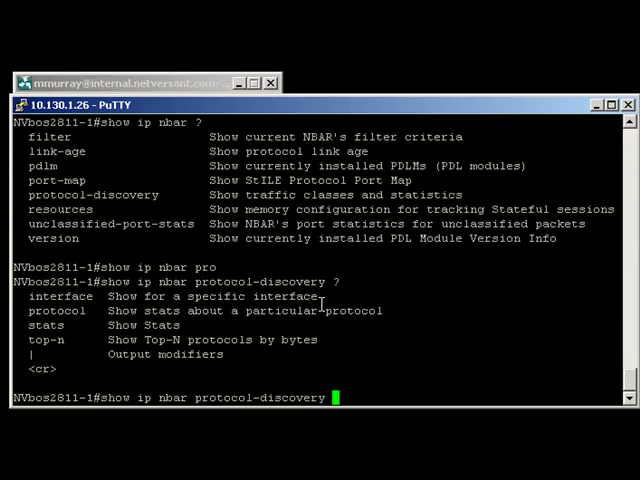
{"action": "type", "text": "stats"}
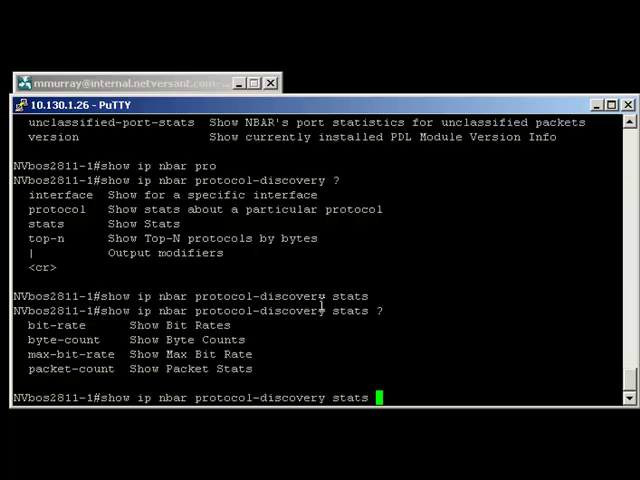
{"action": "type", "text": "bit-rate"}
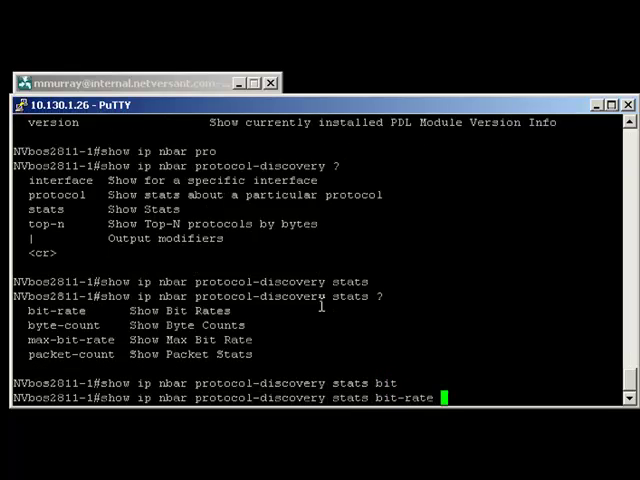
{"action": "type", "text": "?"}
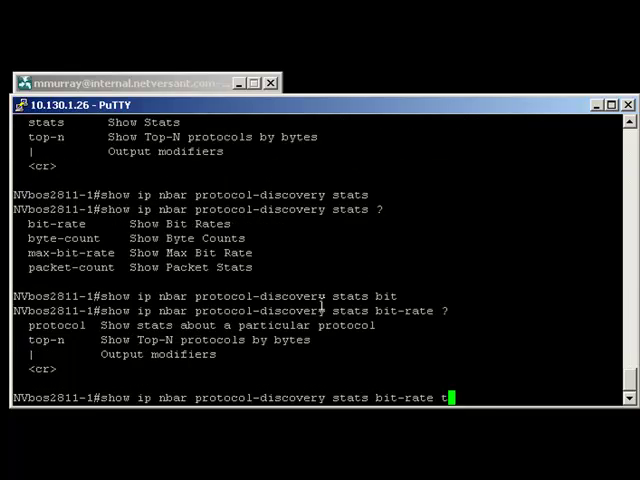
{"action": "type", "text": "op-n 5"}
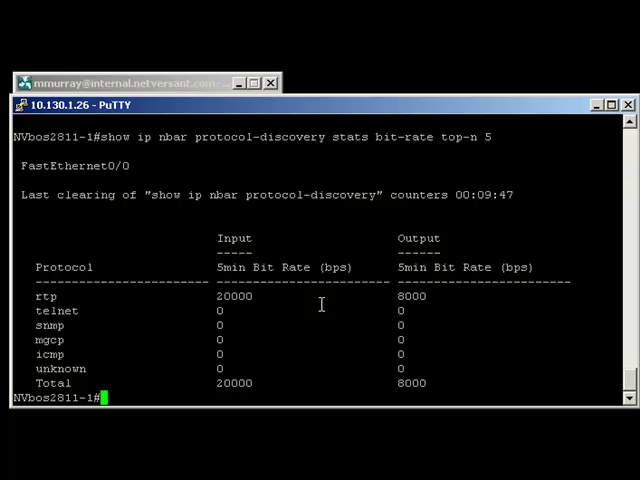
{"action": "mouse_move", "coordinate": [228, 128]}
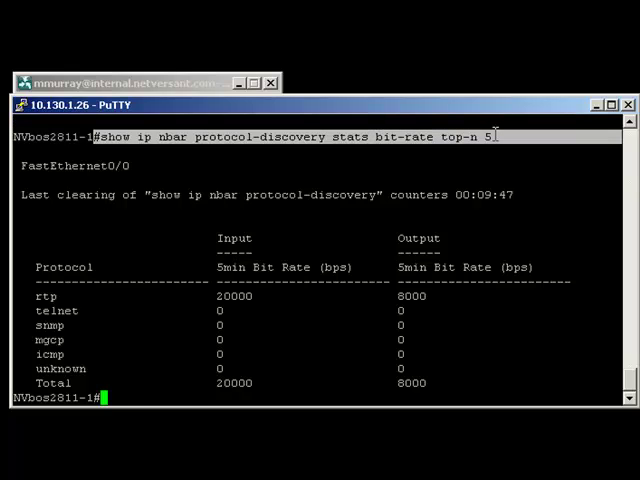
Add exec alias 'traffic' for the top-5 bit-rate command, test with 'do traffic', save with wr.
{"action": "type", "text": "conf t"}
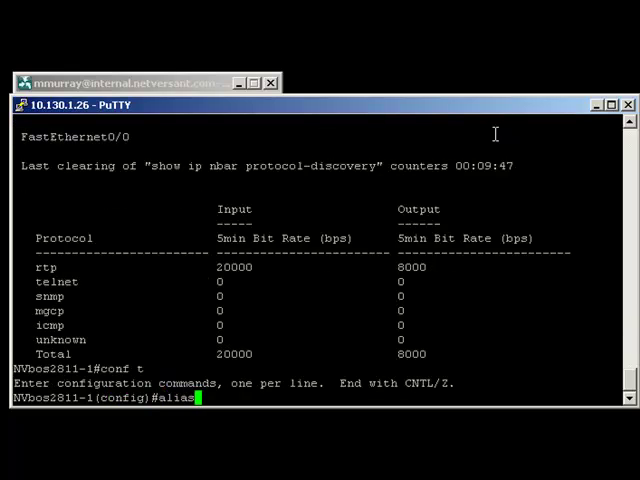
{"action": "type", "text": "exec"}
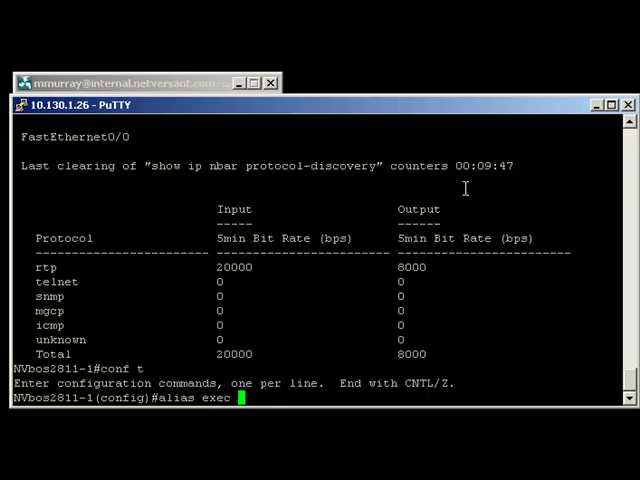
{"action": "type", "text": "traffic show ip nbar protocol-discovery stat"}
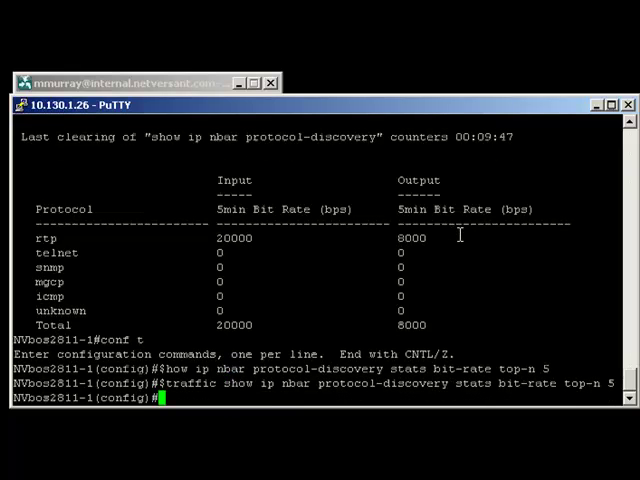
{"action": "type", "text": "do traffic"}
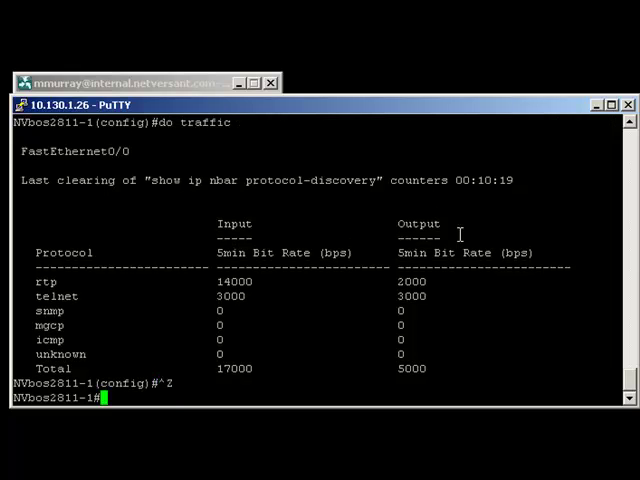
{"action": "type", "text": "wr"}
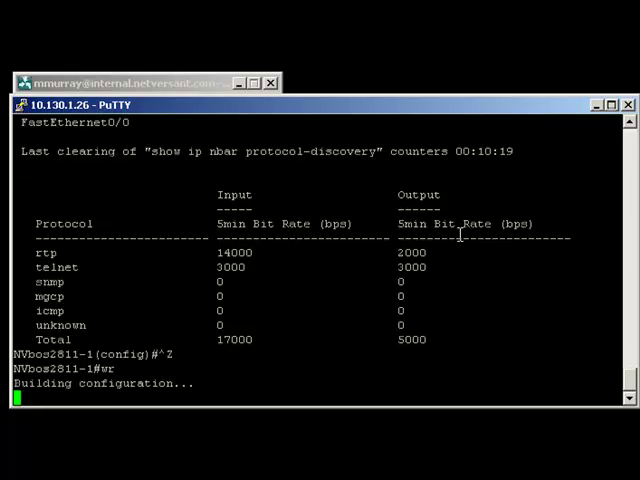